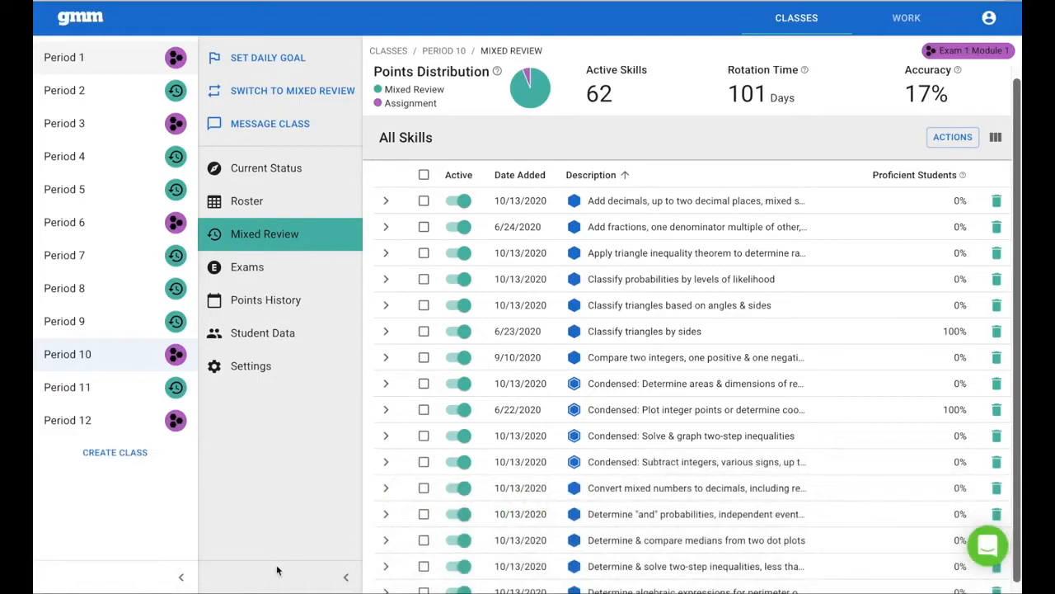
pyautogui.moveTo(145, 366)
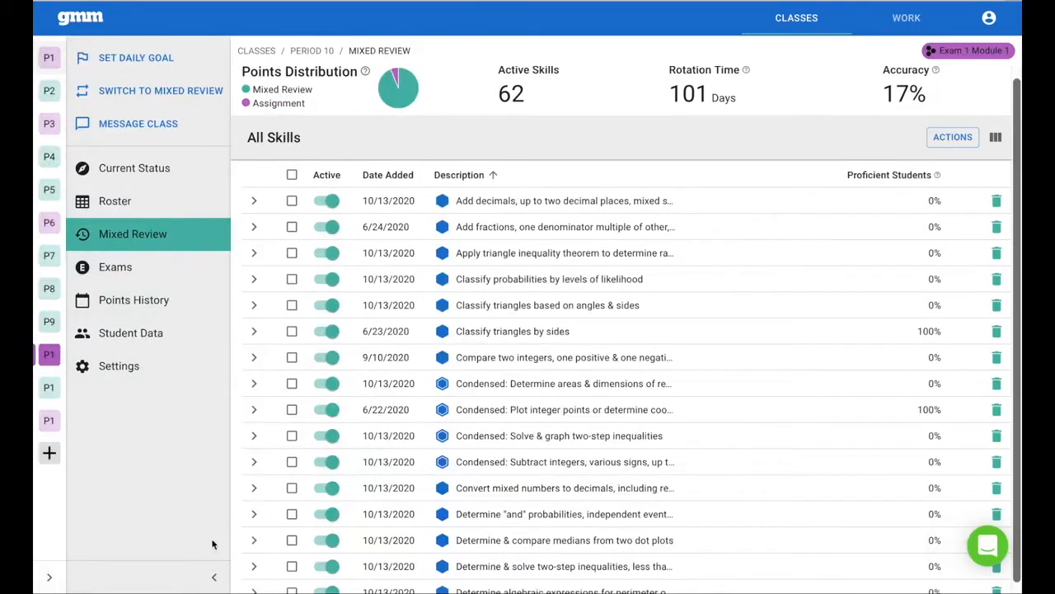
# - Collapse the navigation panel to icons to widen the Period 10 skills table
pyautogui.click(214, 577)
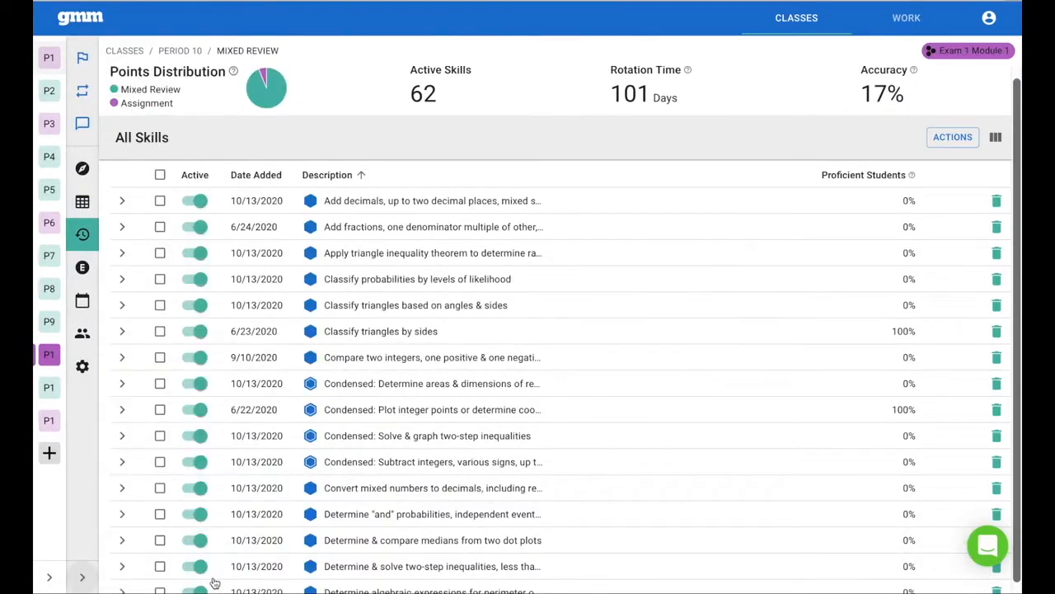
pyautogui.moveTo(235, 101)
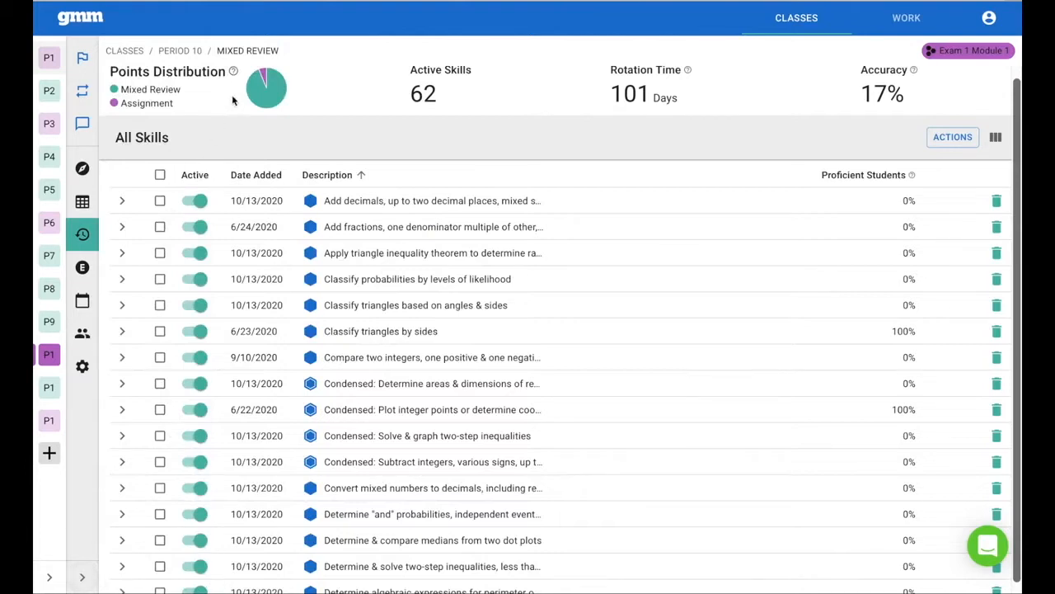
pyautogui.moveTo(234, 71)
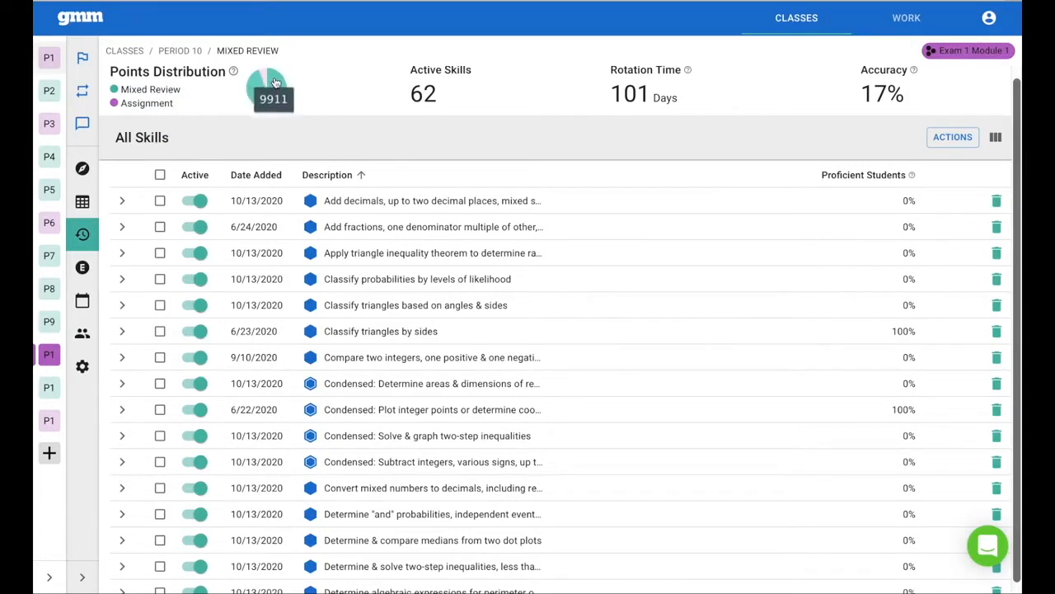
pyautogui.moveTo(300, 79)
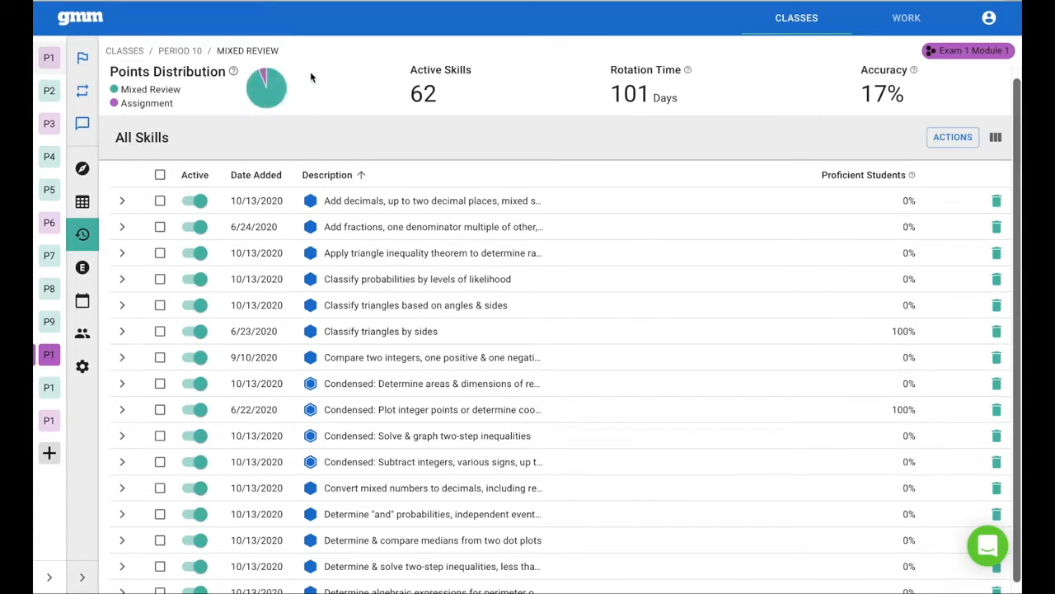
pyautogui.moveTo(422, 107)
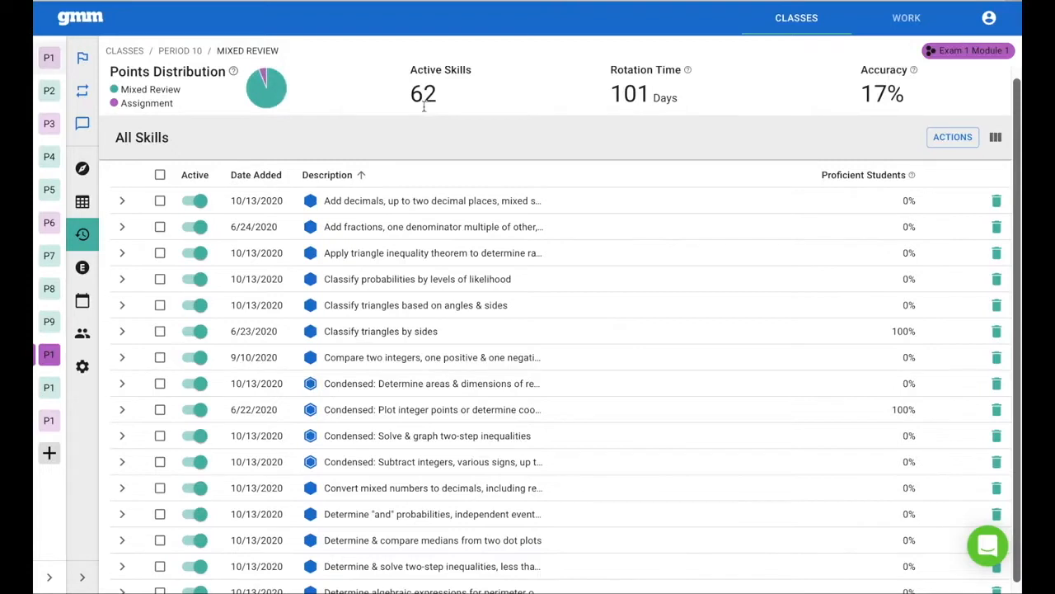
pyautogui.moveTo(425, 112)
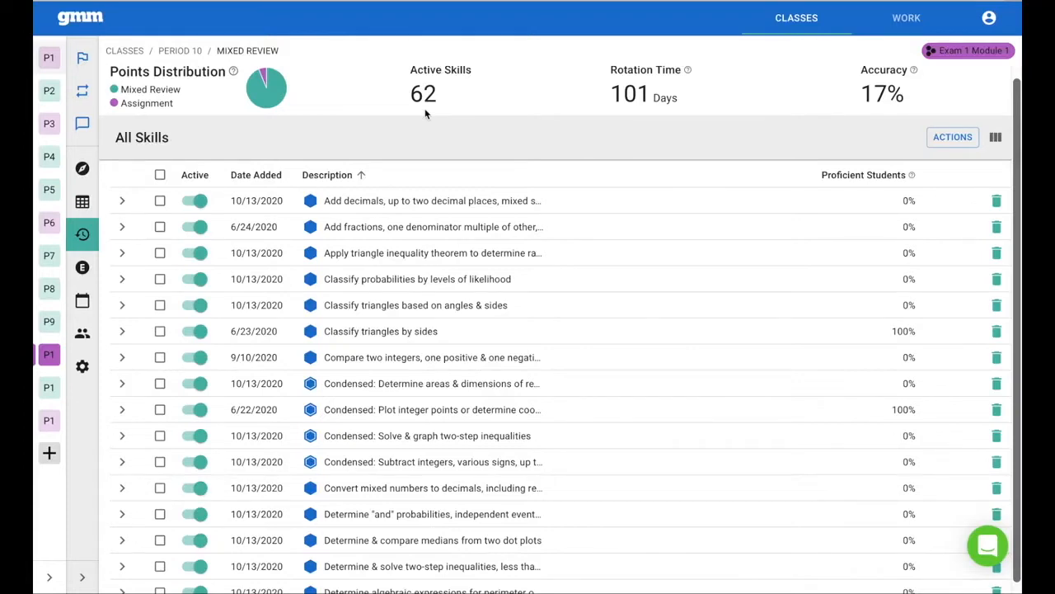
pyautogui.moveTo(503, 119)
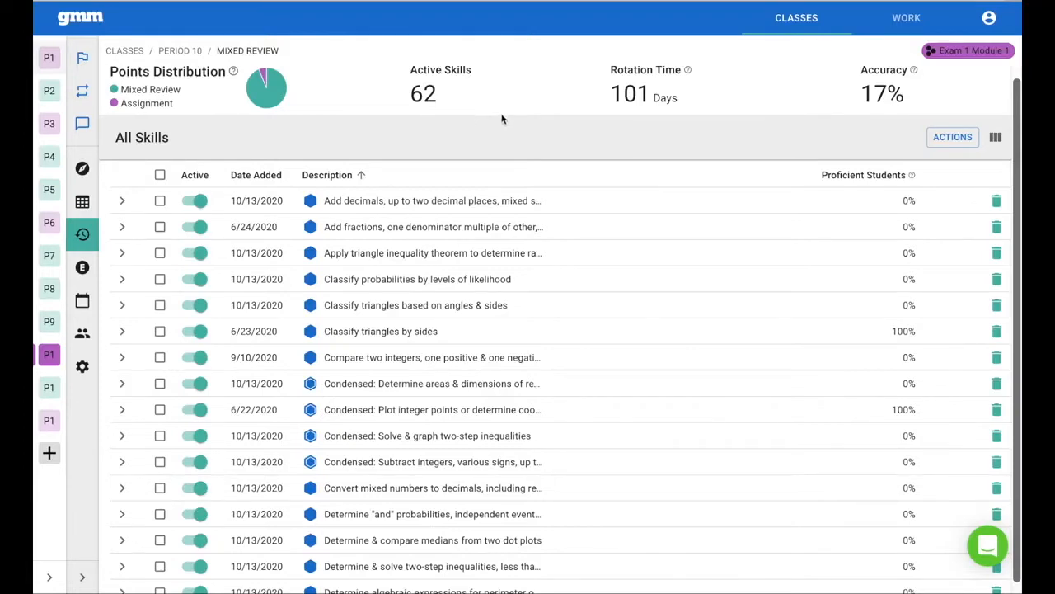
pyautogui.moveTo(688, 70)
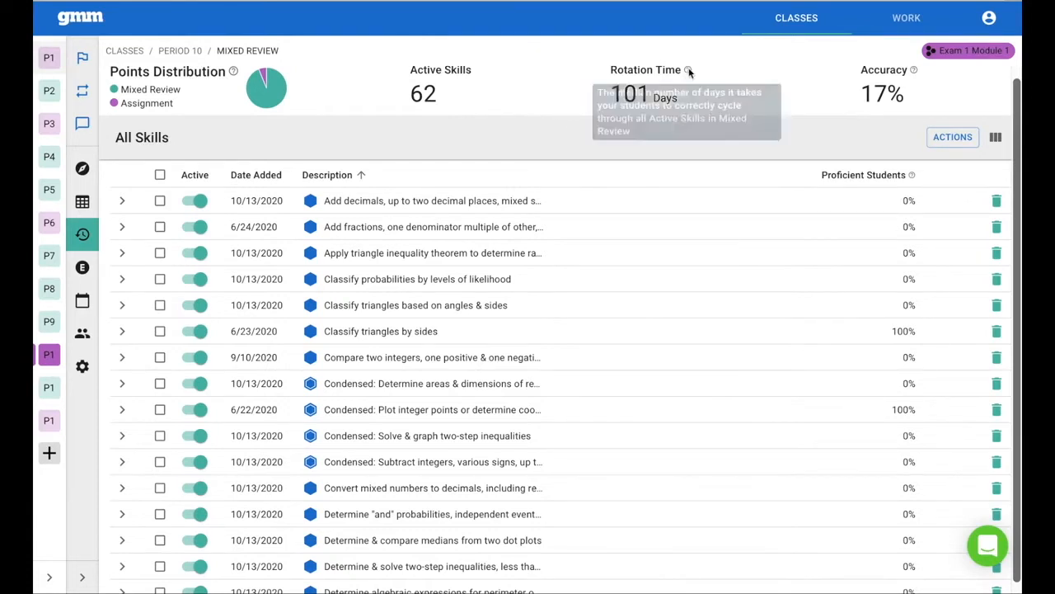
pyautogui.moveTo(689, 69)
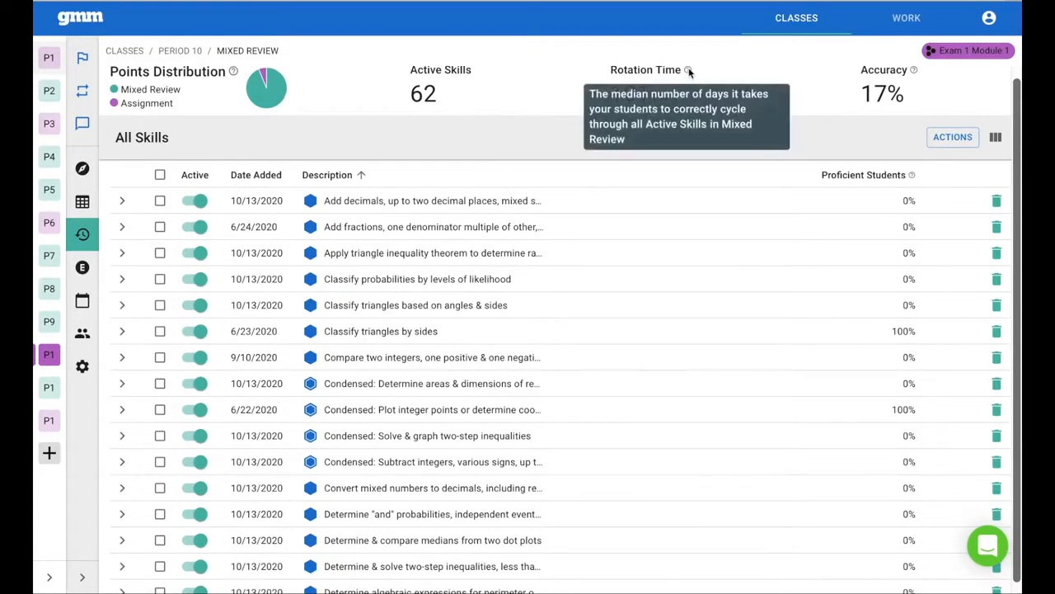
pyautogui.moveTo(633, 112)
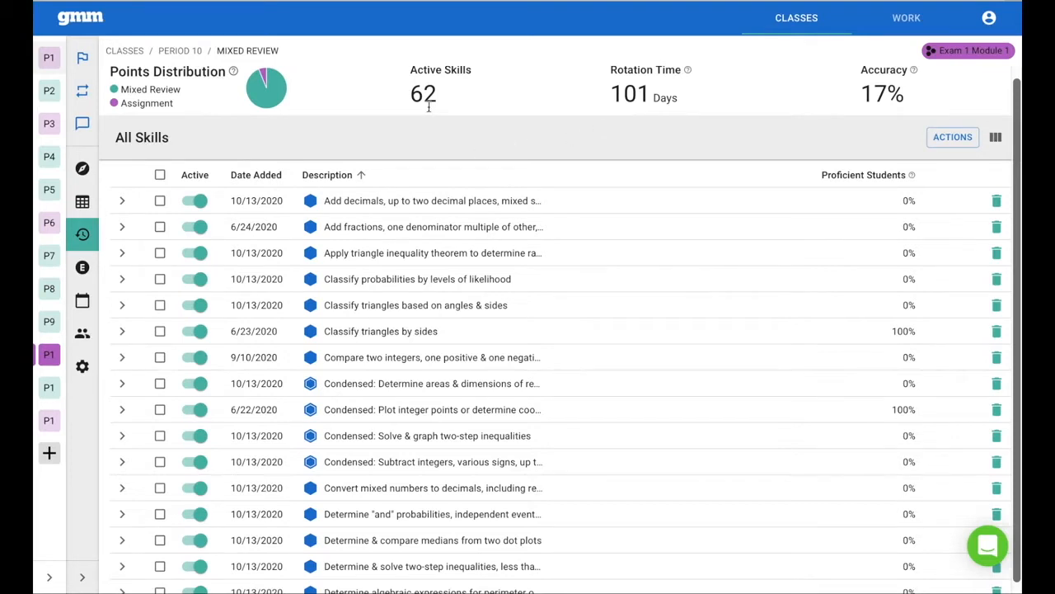
pyautogui.moveTo(429, 112)
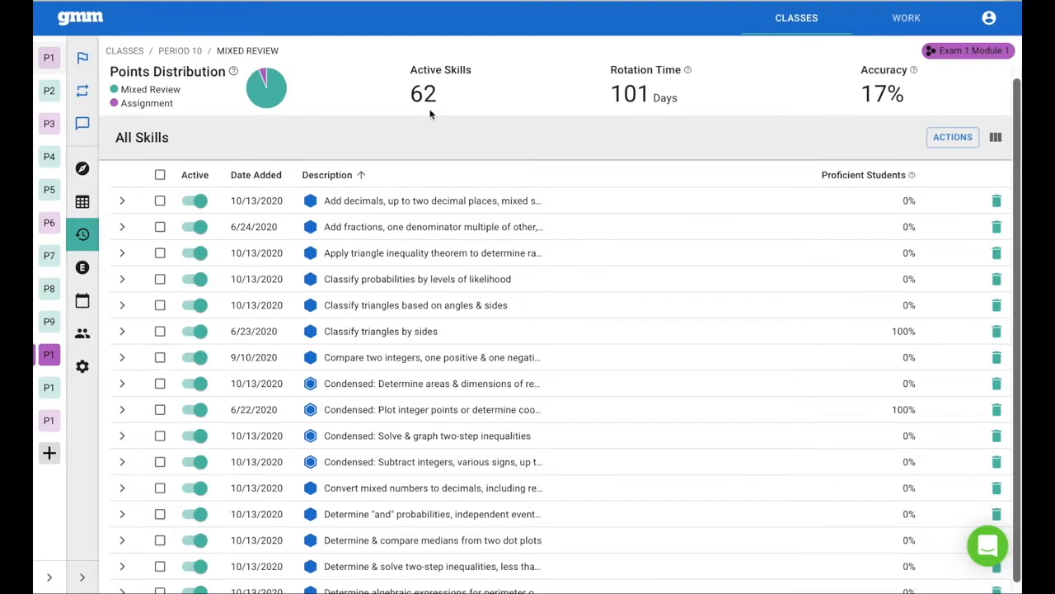
pyautogui.moveTo(645, 122)
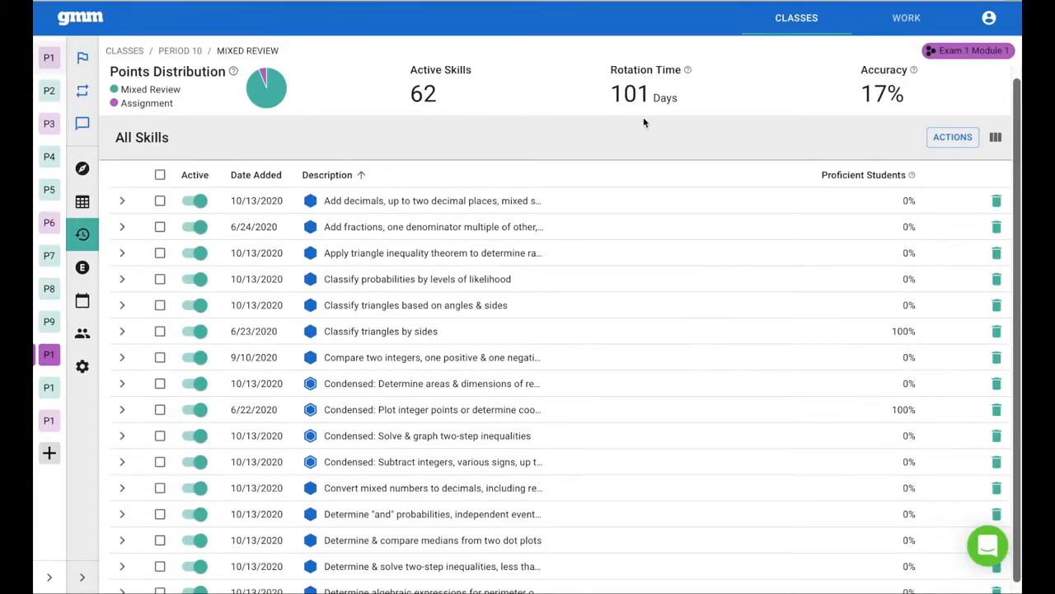
pyautogui.moveTo(755, 112)
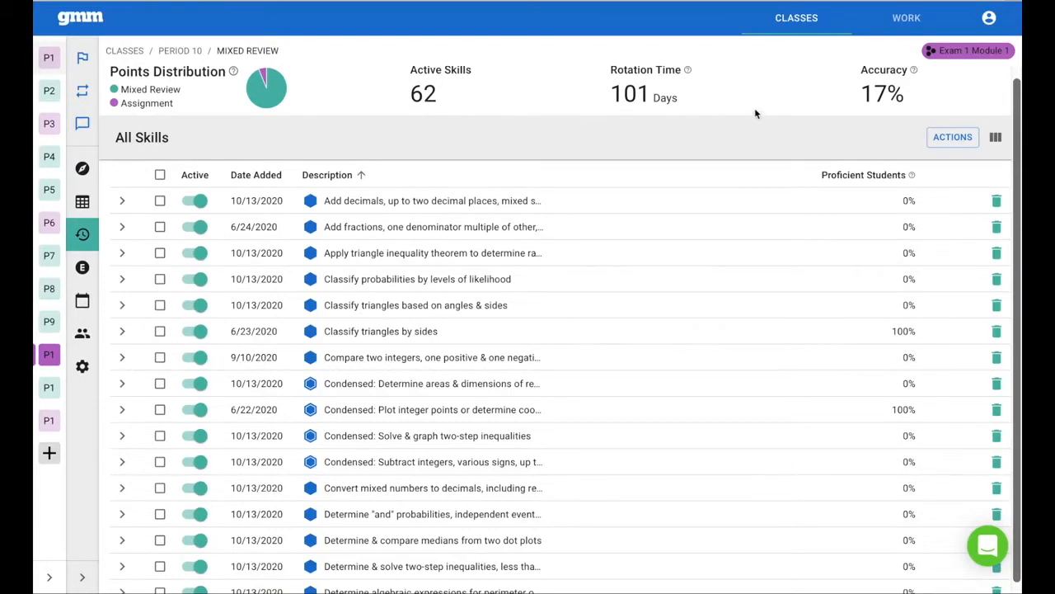
pyautogui.moveTo(914, 69)
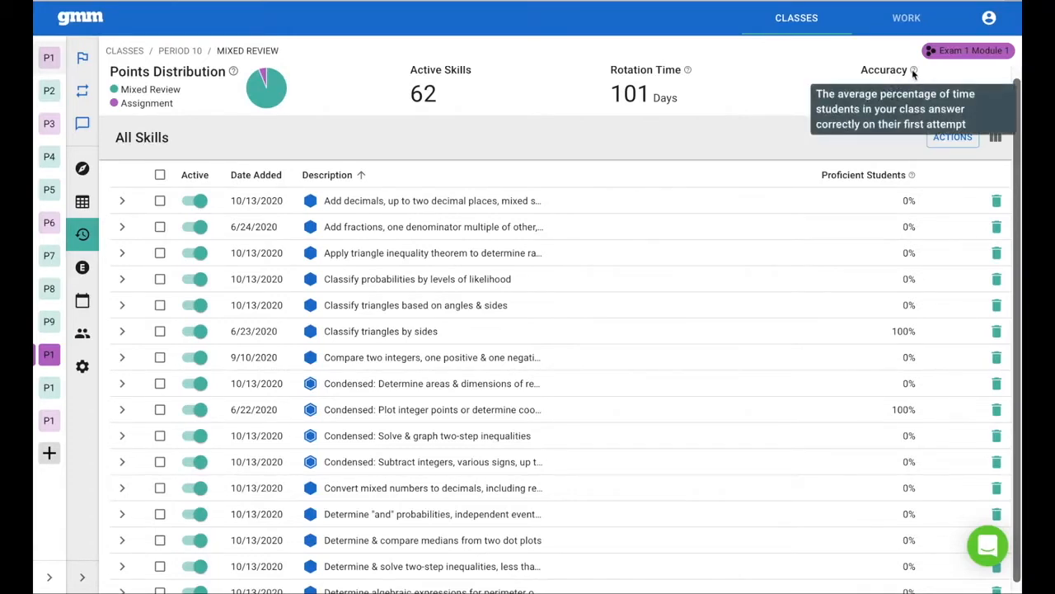
pyautogui.moveTo(876, 114)
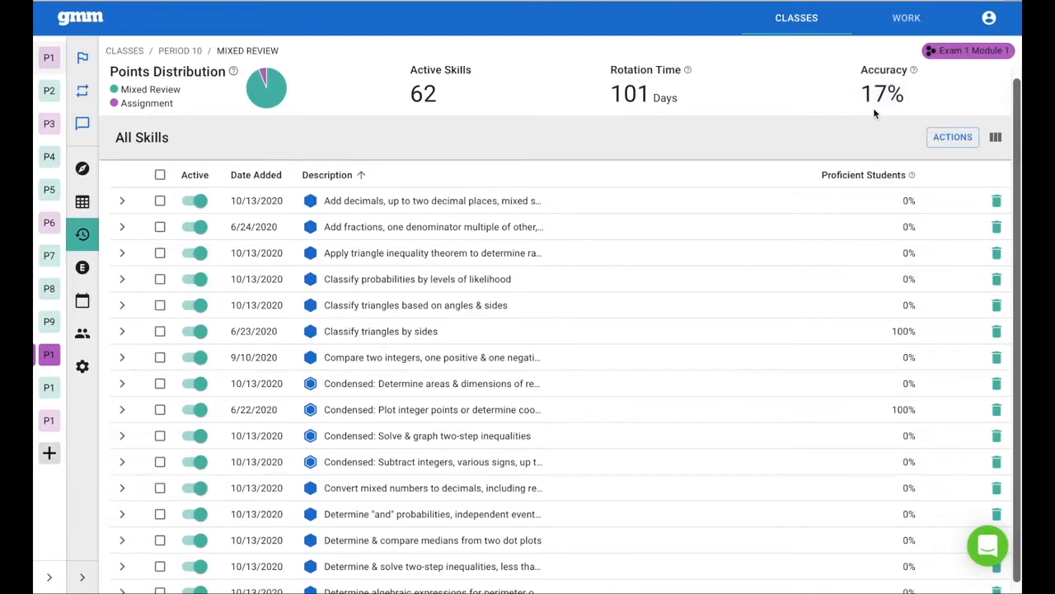
pyautogui.moveTo(811, 129)
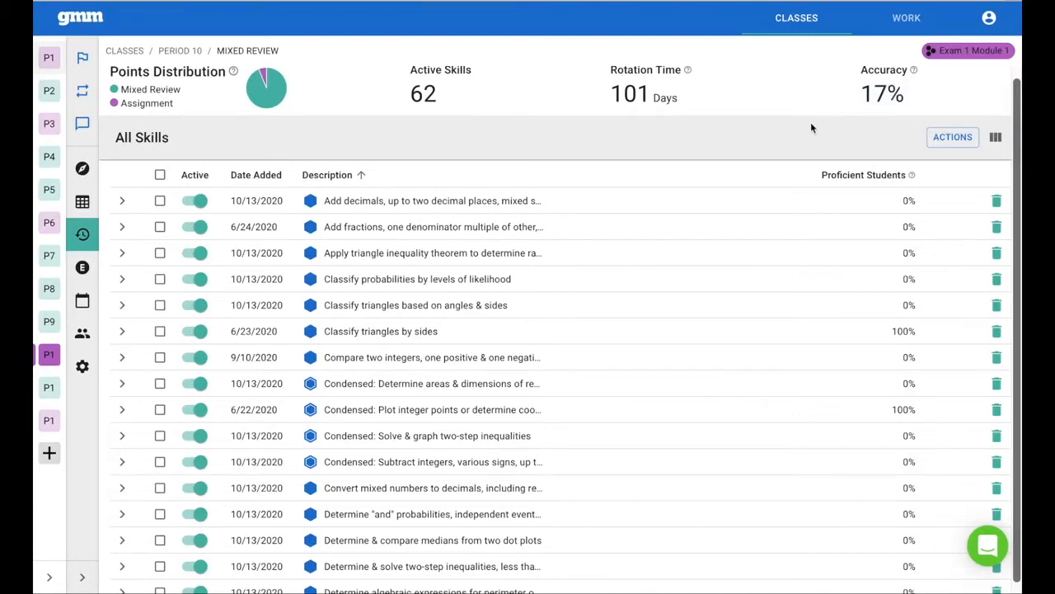
# - Add Accuracy, Red, Yellow, Green and Silver columns and rank skills by proficient students
pyautogui.click(864, 175)
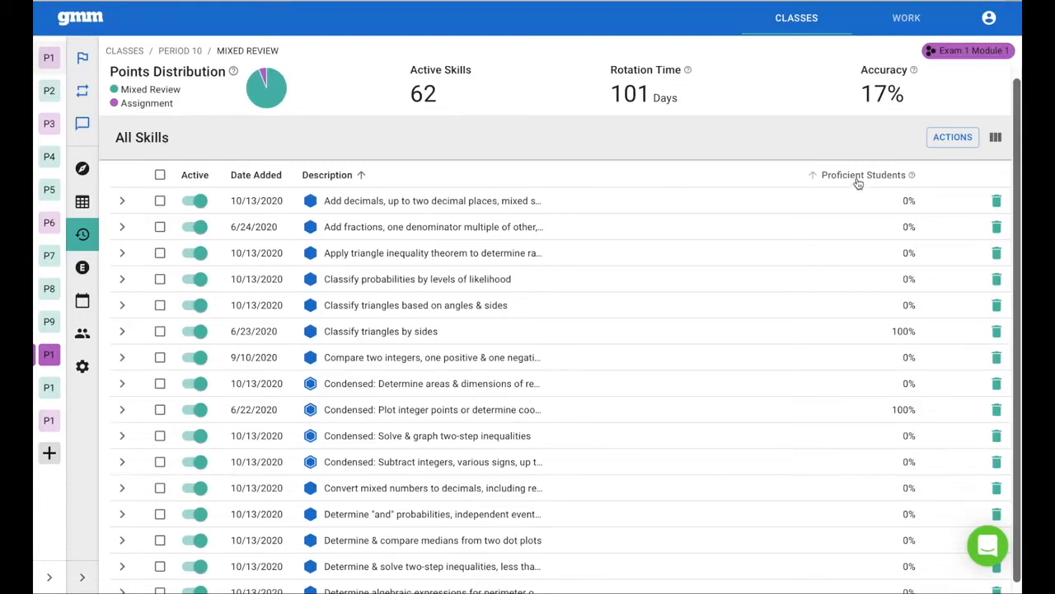
pyautogui.moveTo(996, 138)
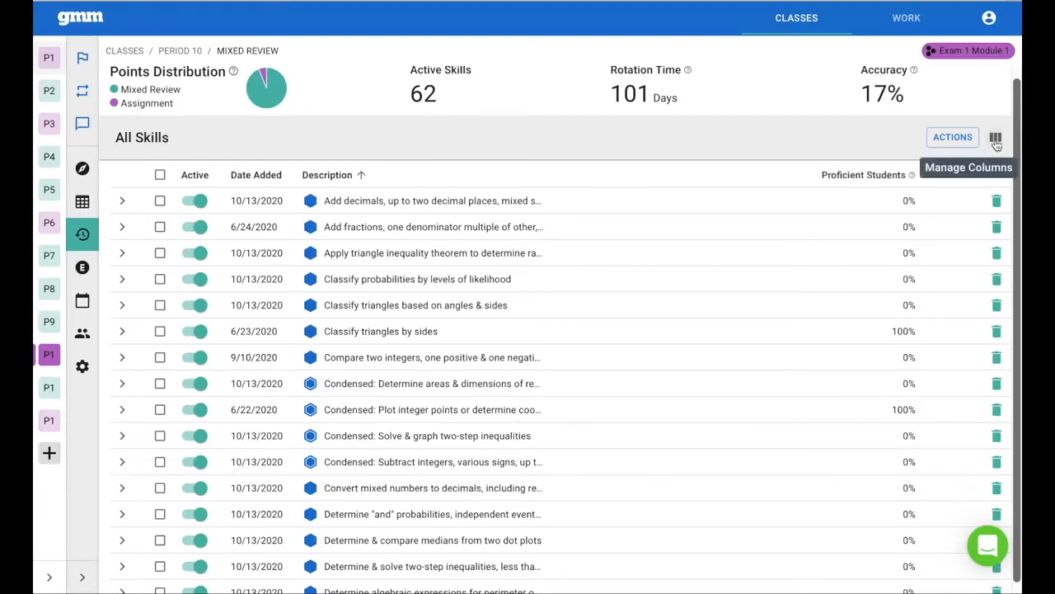
pyautogui.click(996, 139)
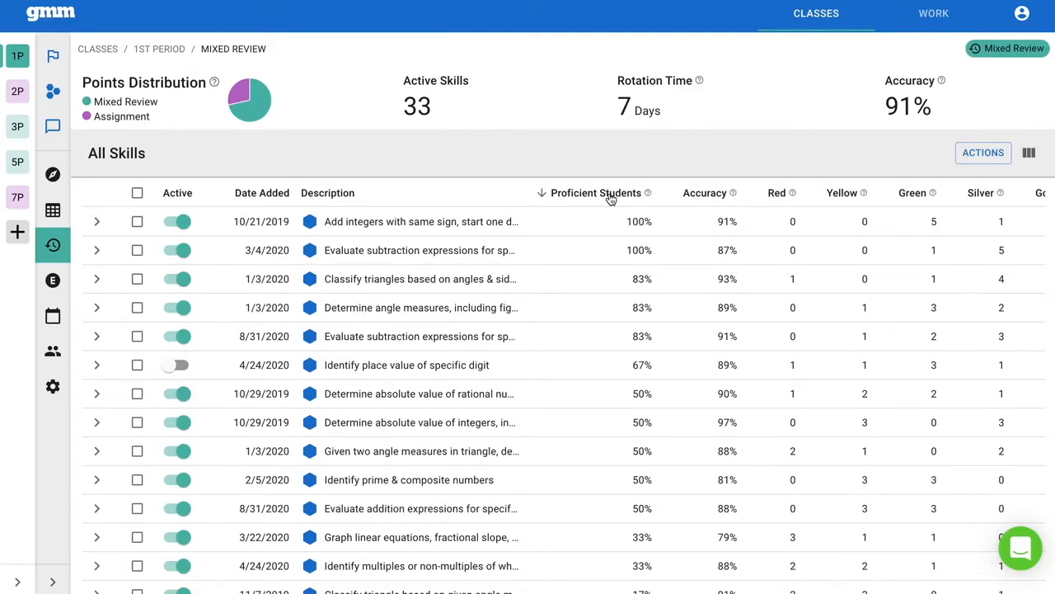
pyautogui.moveTo(635, 206)
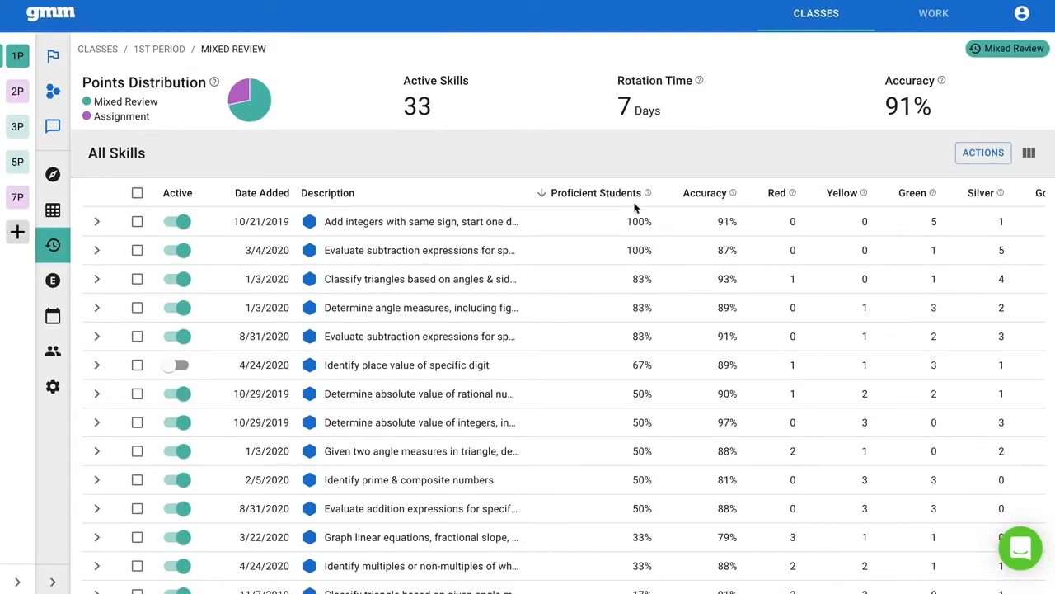
pyautogui.moveTo(641, 234)
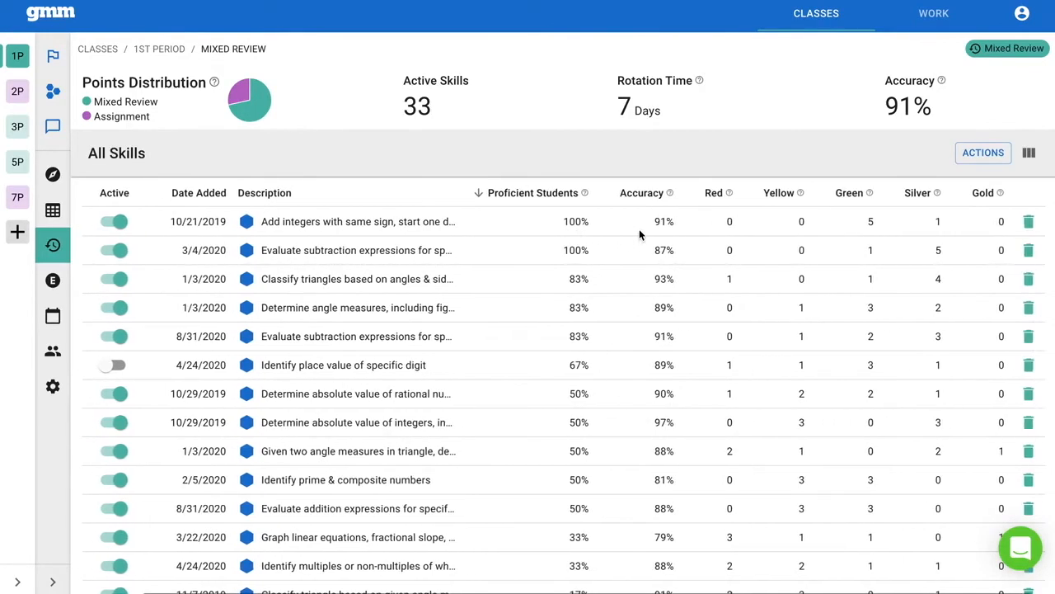
pyautogui.moveTo(873, 234)
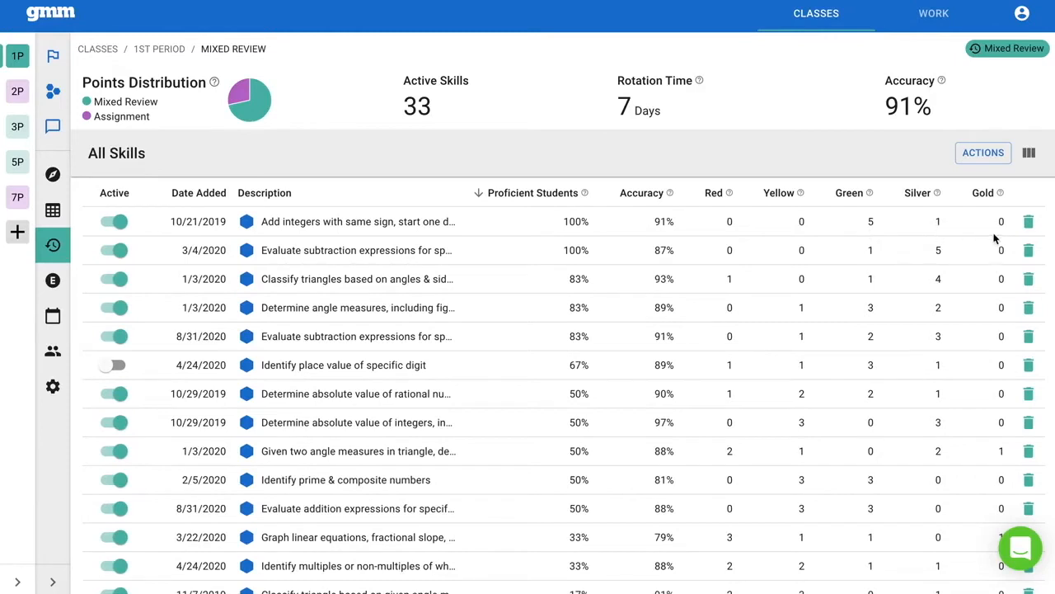
pyautogui.moveTo(1003, 234)
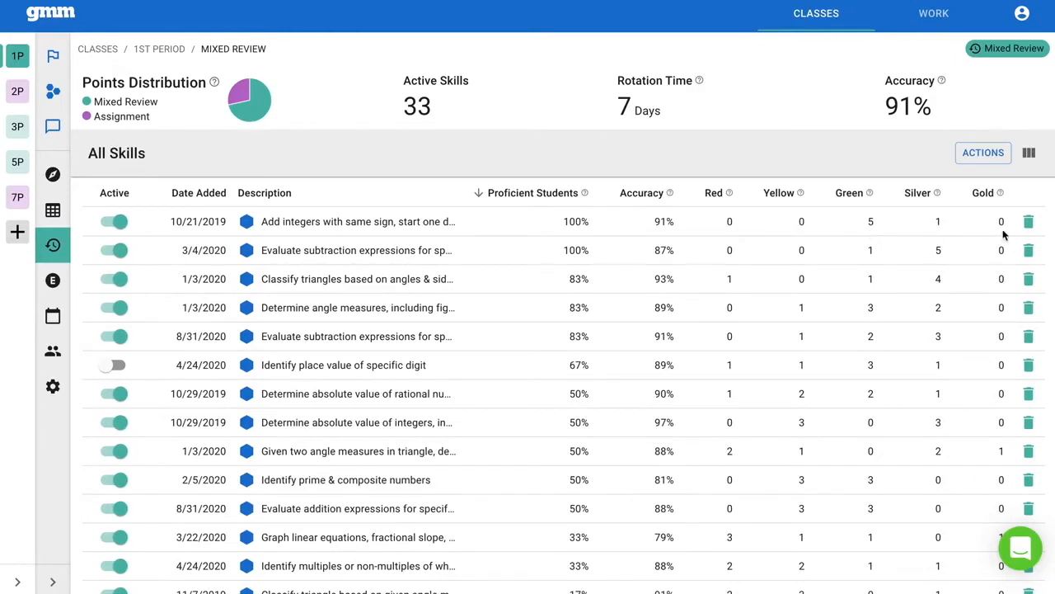
pyautogui.moveTo(739, 335)
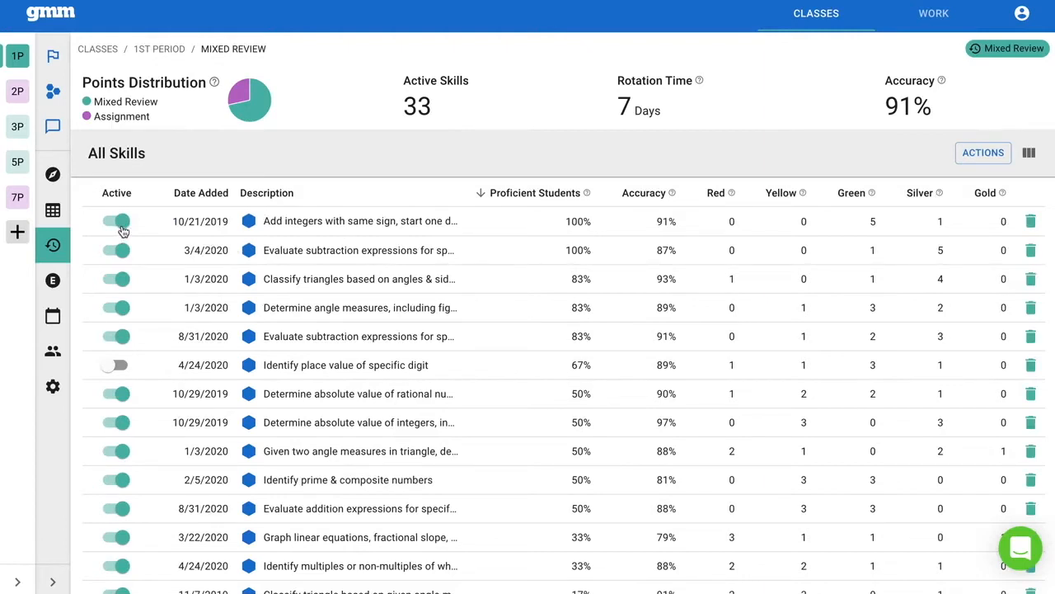
# - Toggle the top skill off and on, then switch to Period 10's Mixed Review with 61 active skills
pyautogui.click(115, 221)
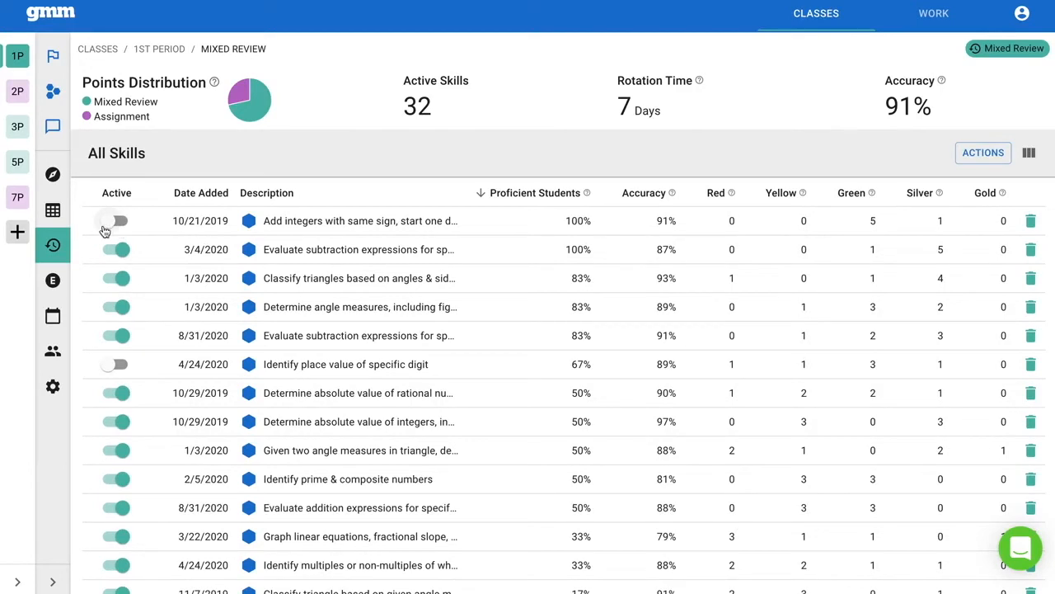
pyautogui.click(116, 221)
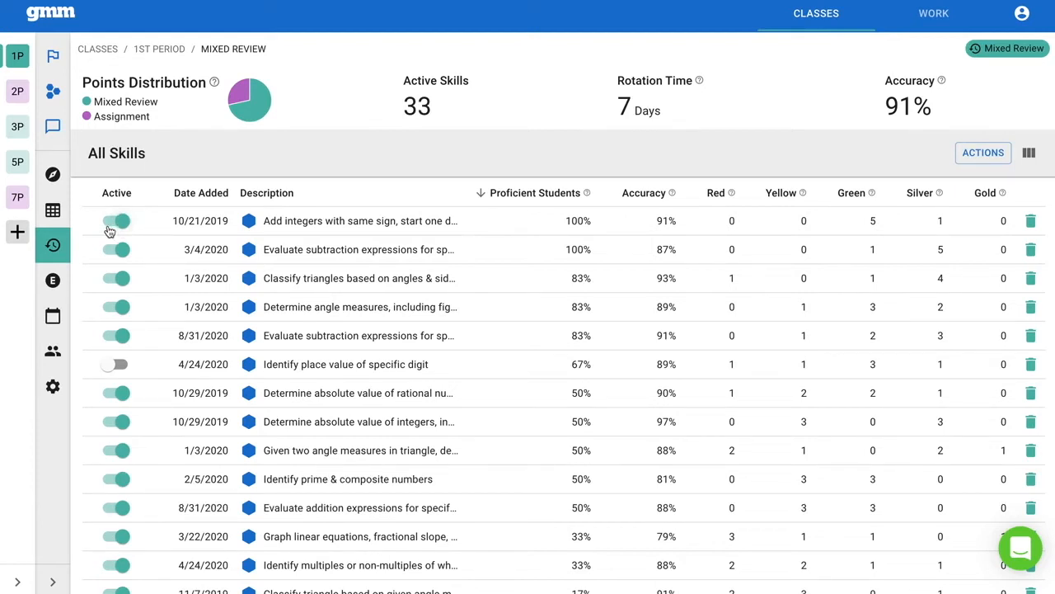
pyautogui.moveTo(1035, 236)
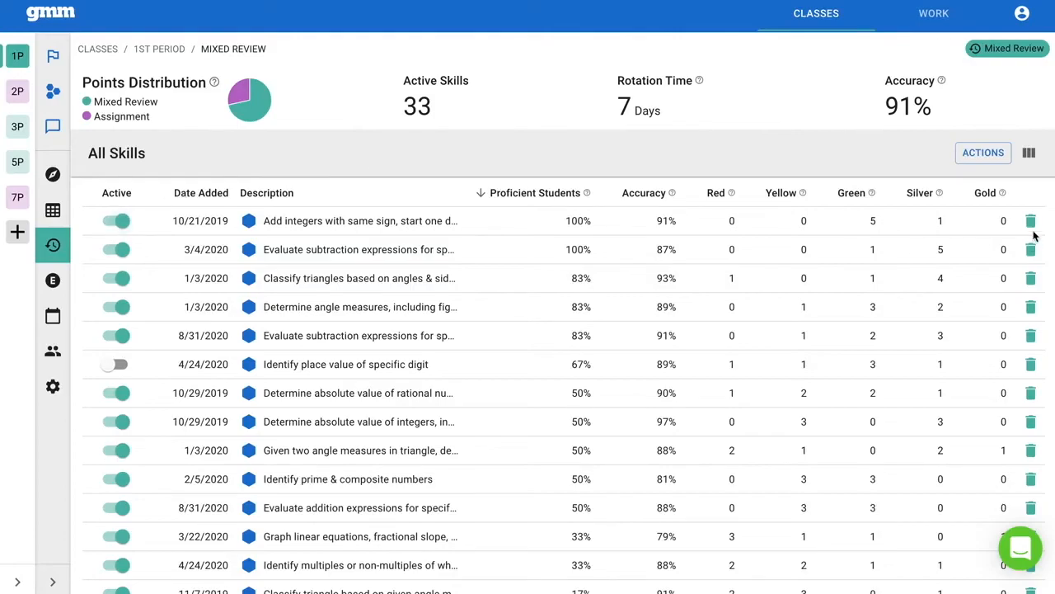
pyautogui.click(1031, 221)
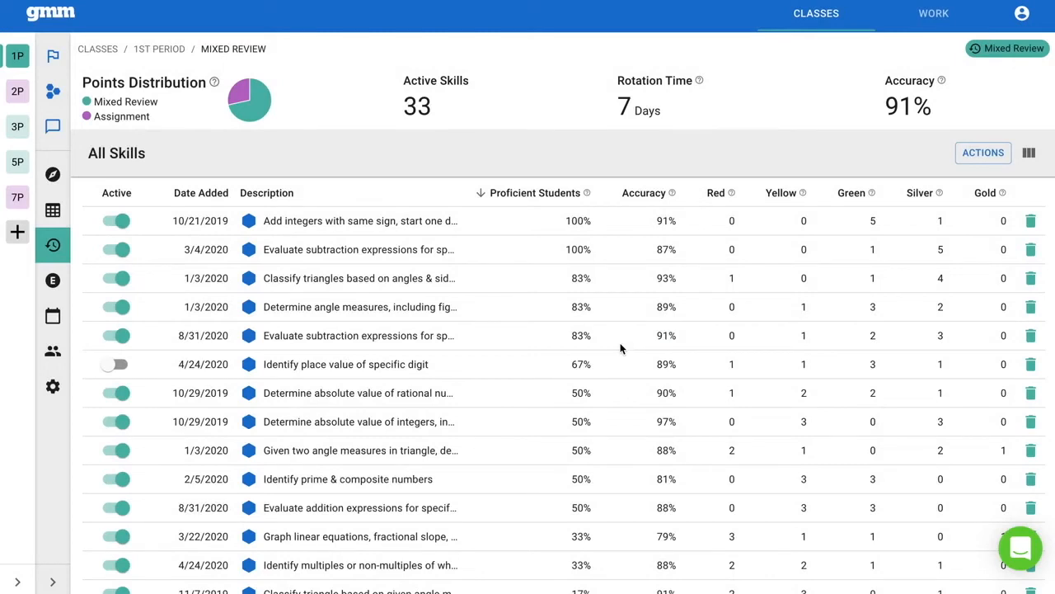
pyautogui.moveTo(633, 346)
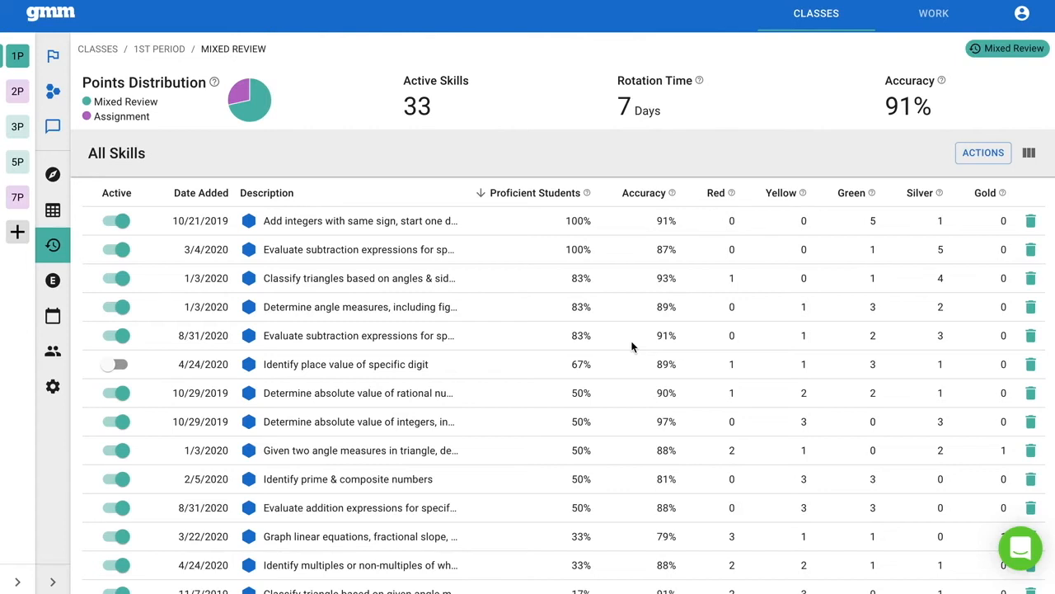
pyautogui.moveTo(876, 329)
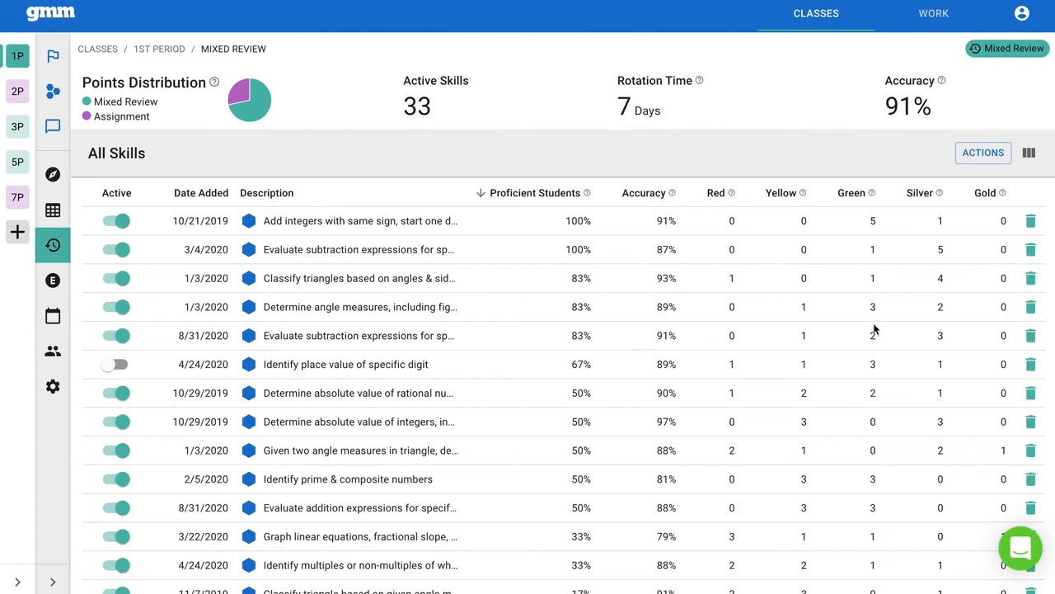
pyautogui.moveTo(1035, 234)
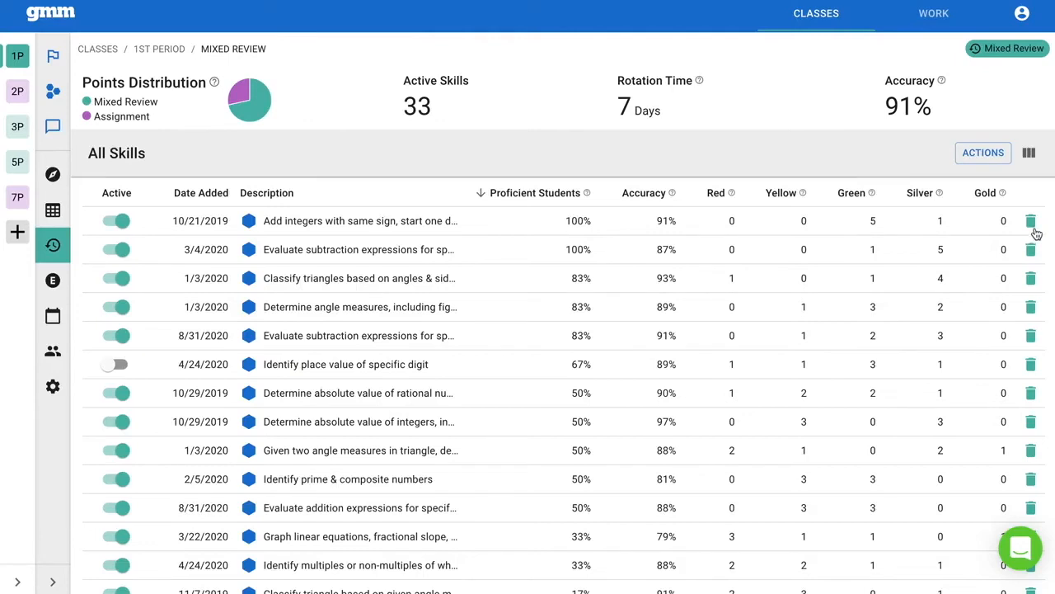
pyautogui.moveTo(124, 228)
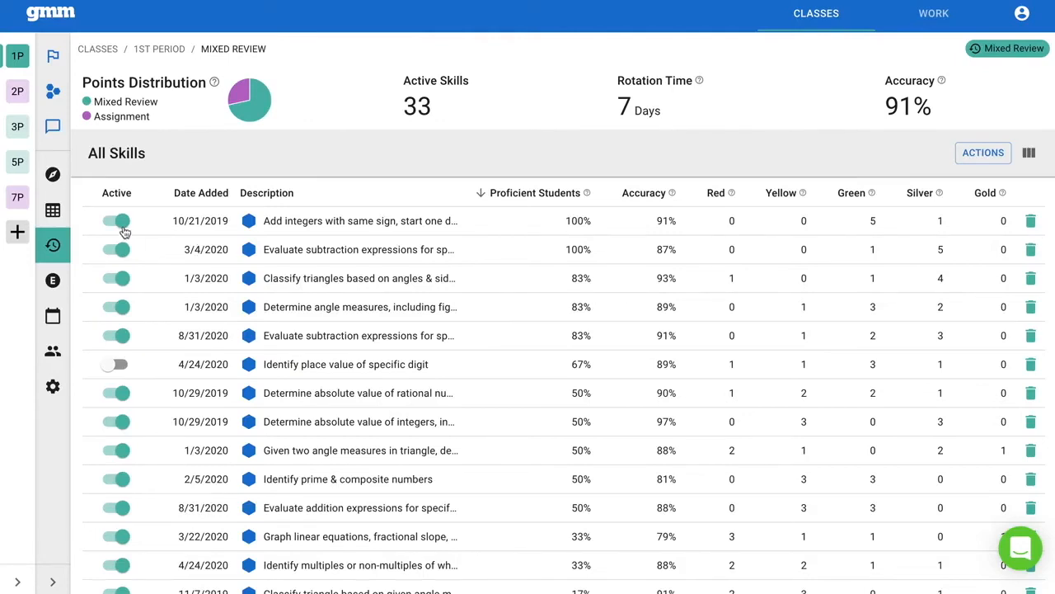
pyautogui.click(115, 221)
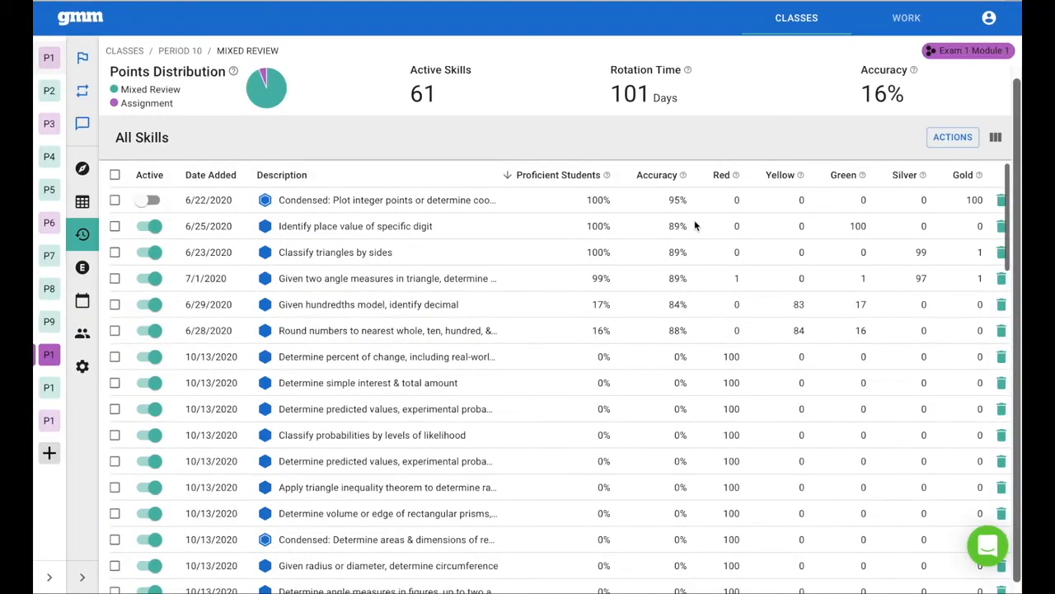
pyautogui.moveTo(359, 226)
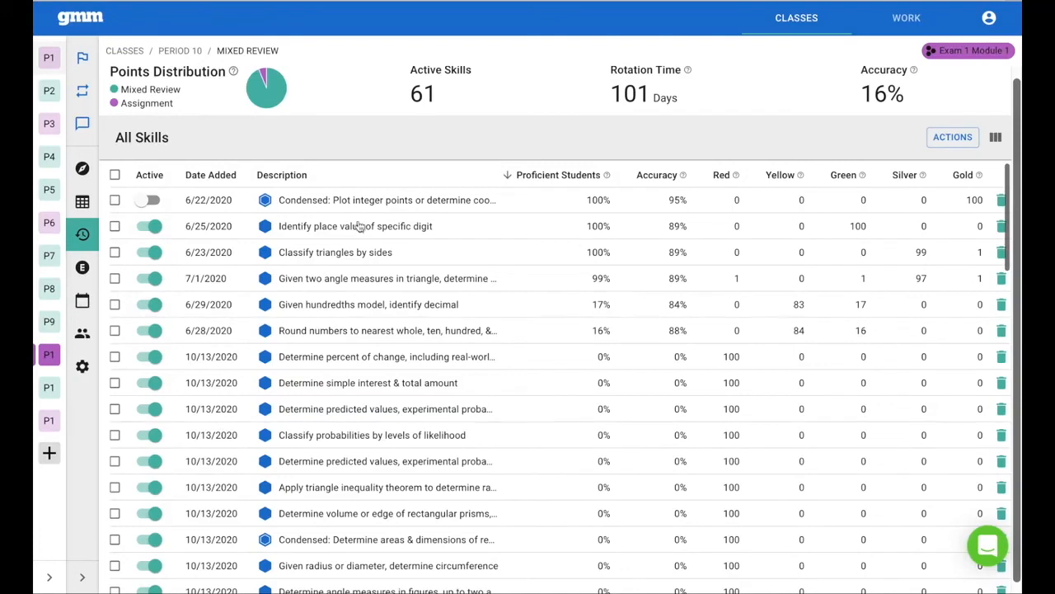
# - Sort Period 10's All Skills table ascending by the Description column
pyautogui.click(280, 175)
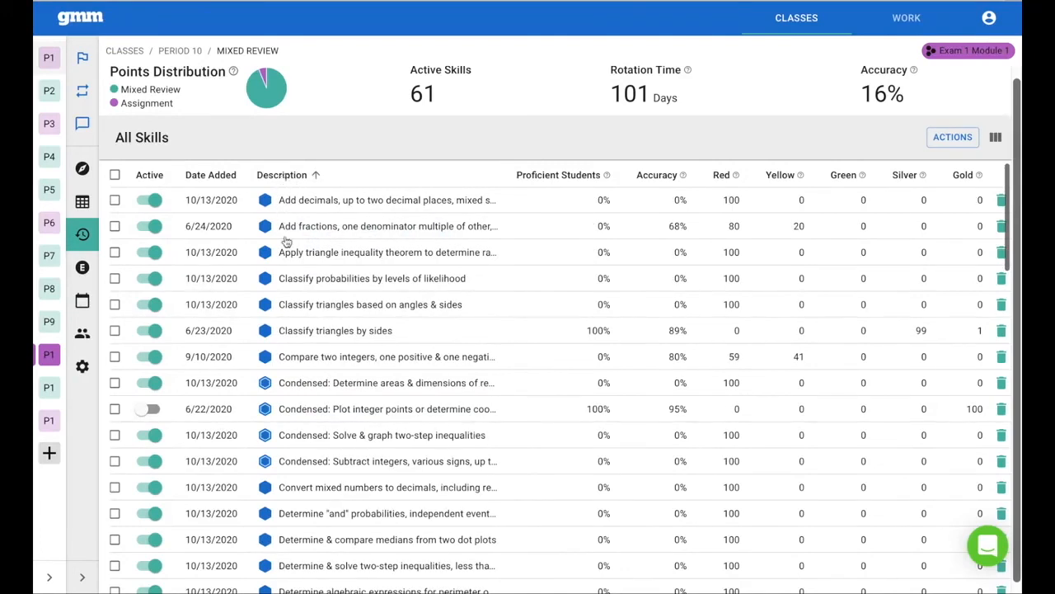
pyautogui.moveTo(386, 307)
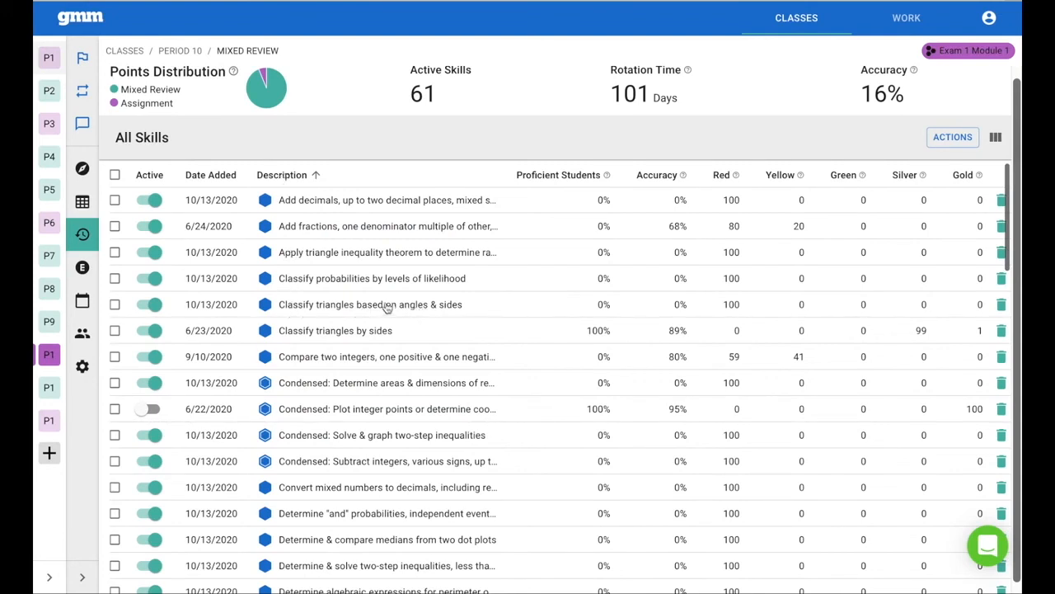
pyautogui.moveTo(376, 333)
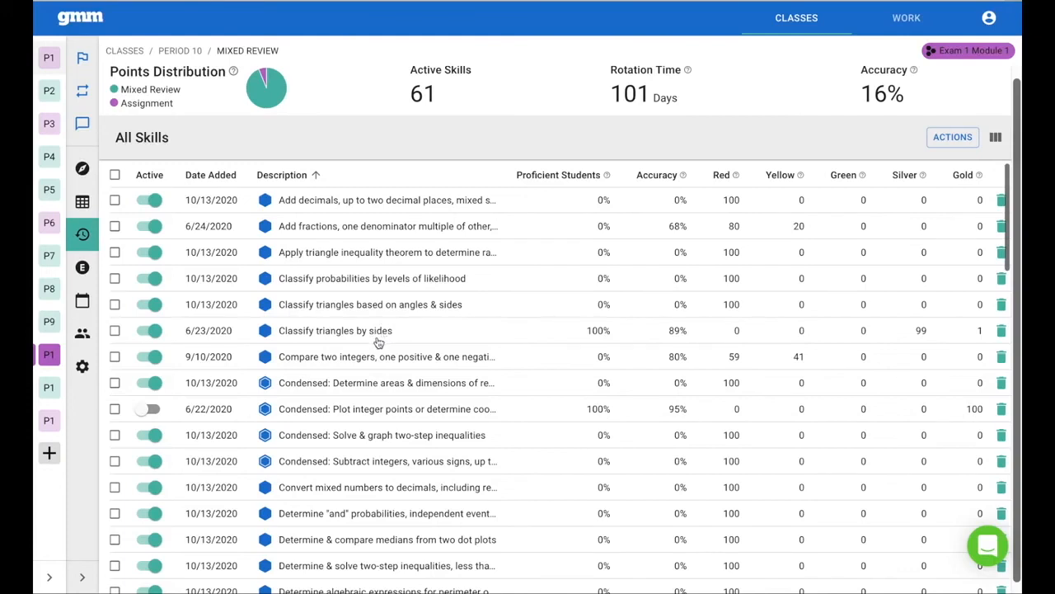
pyautogui.moveTo(587, 343)
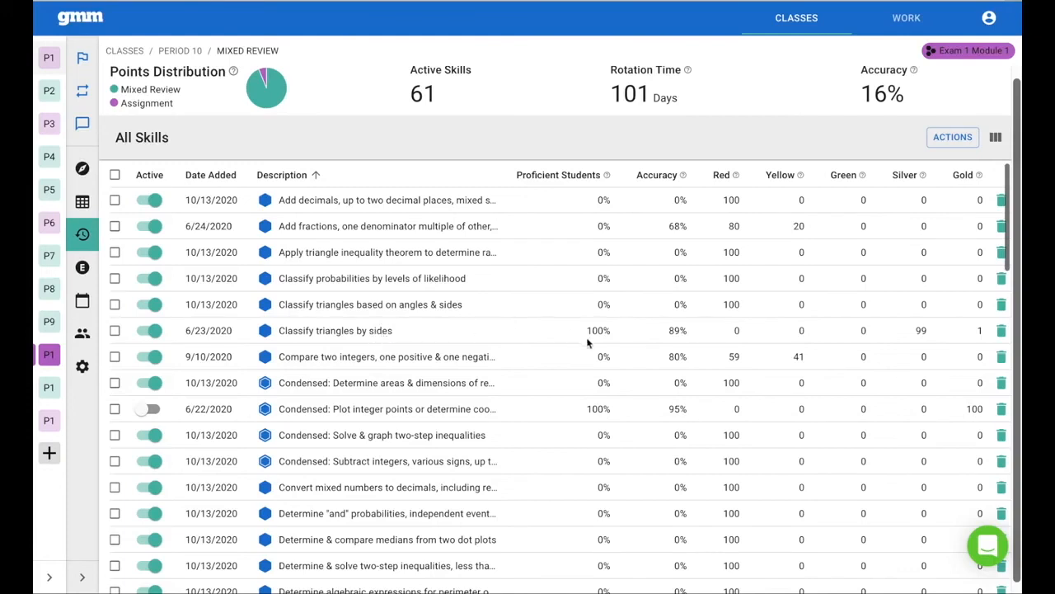
pyautogui.moveTo(907, 346)
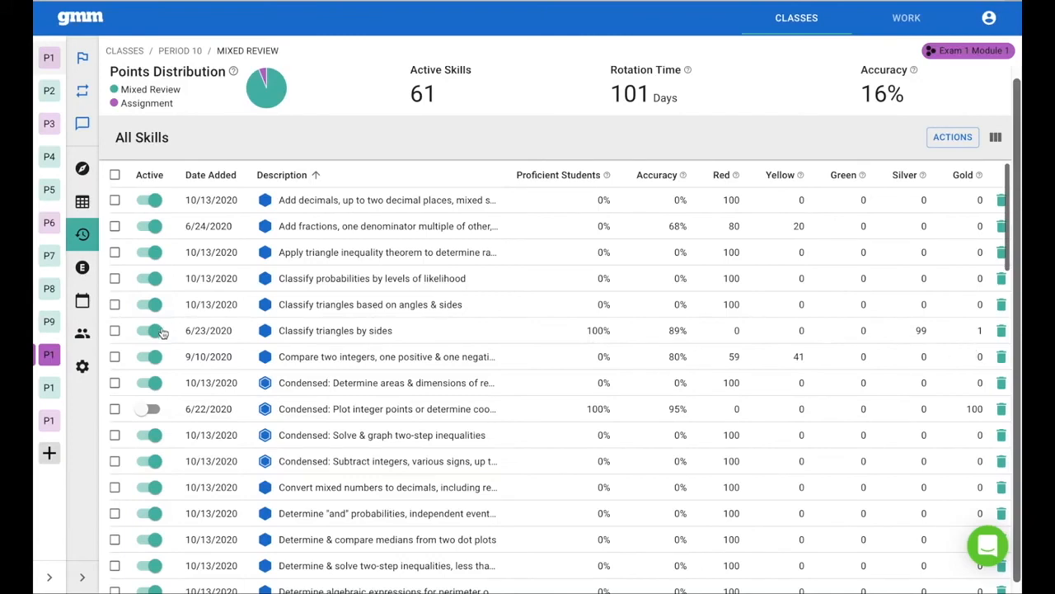
# - Deactivate 'Classify triangles by sides', dropping active skills to 60, ordered by date added
pyautogui.click(148, 330)
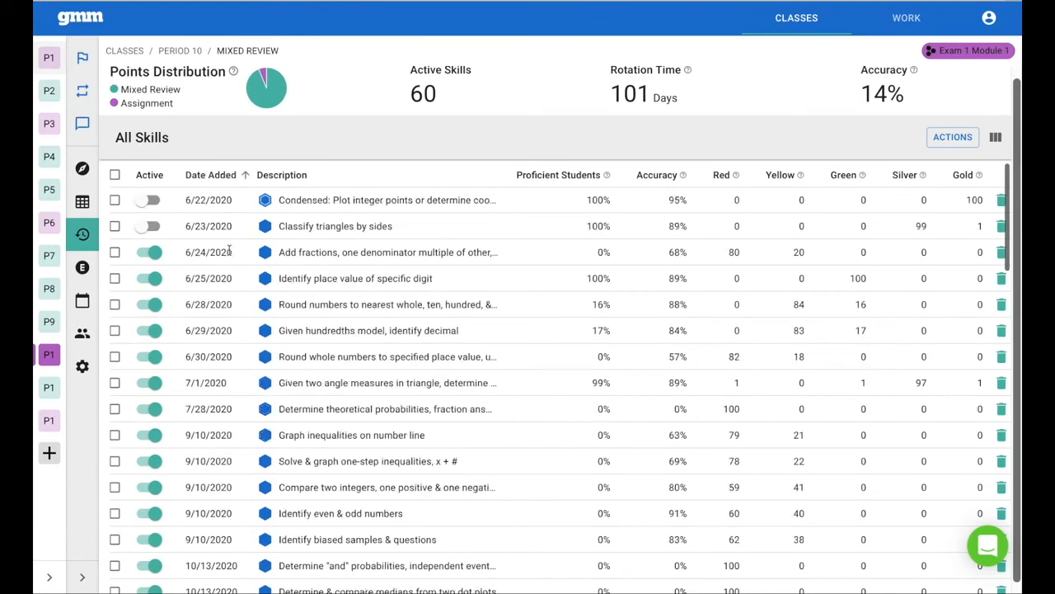
pyautogui.scroll(-3)
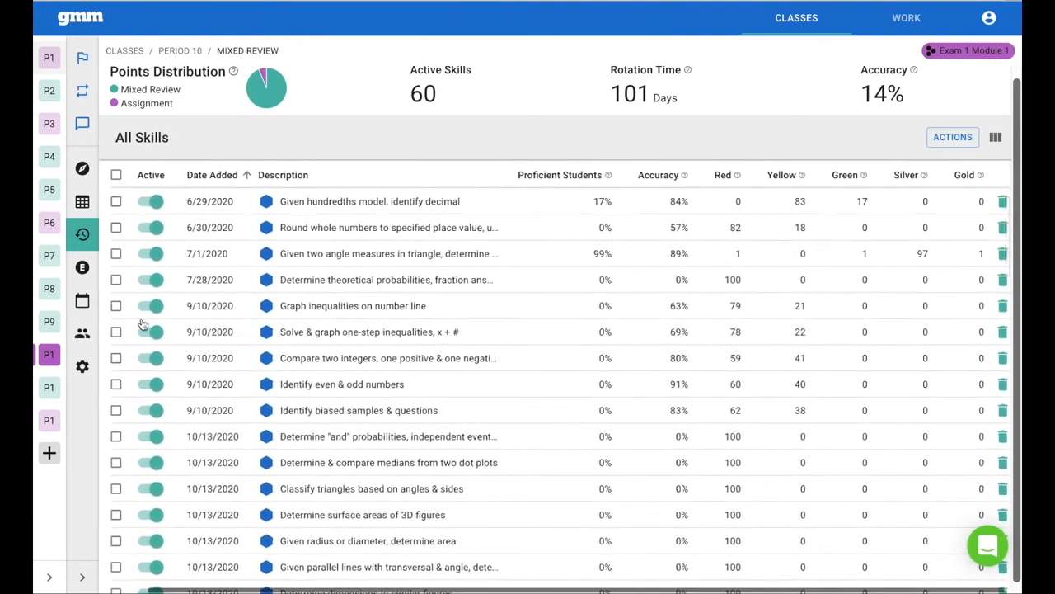